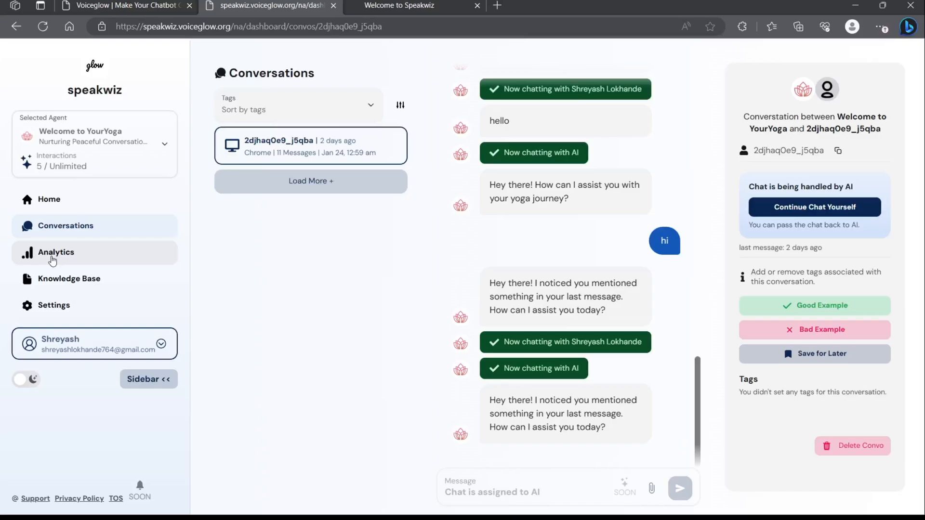
View the speakwiz agent's analytics, then close its dashboard to return to the Widgets list
click(56, 252)
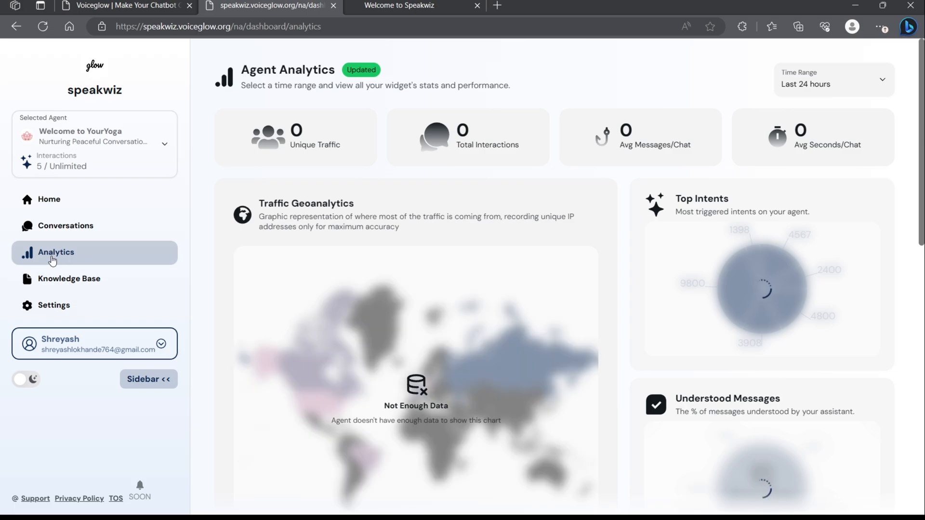
click(66, 225)
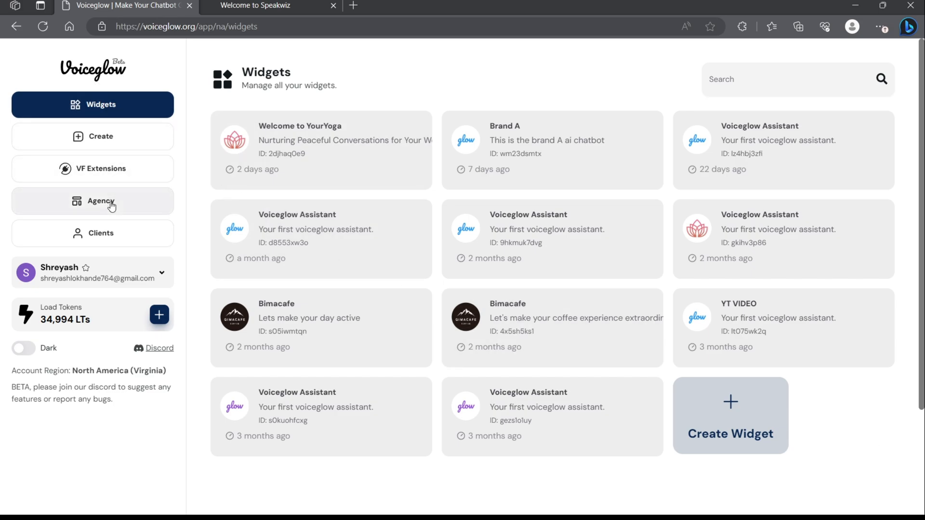
Name the agency 'speakwiz' and copy its tagline from the Speakwiz site into Branding Text
click(92, 202)
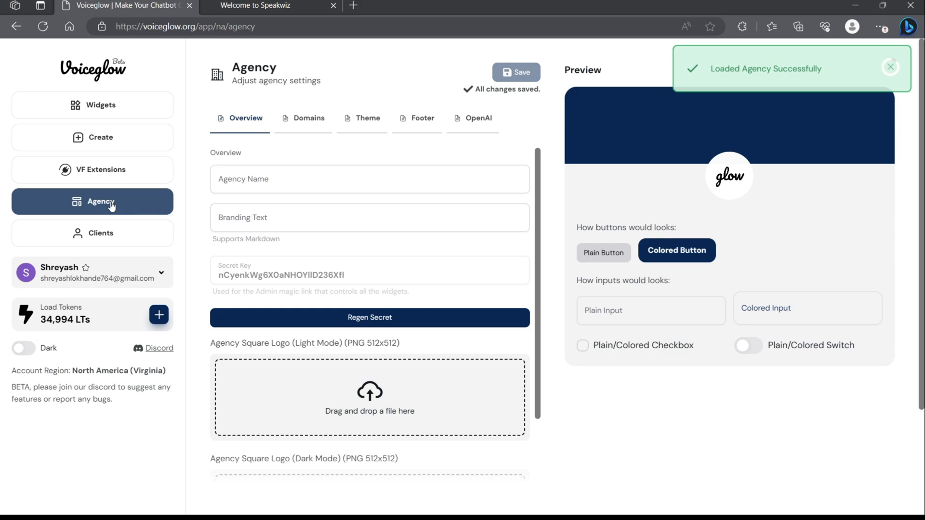
click(370, 179)
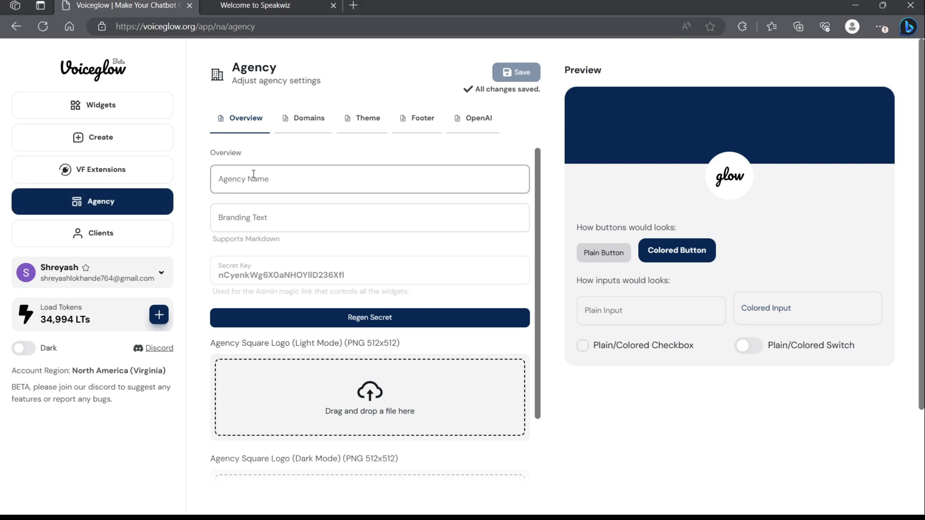
text(spe)
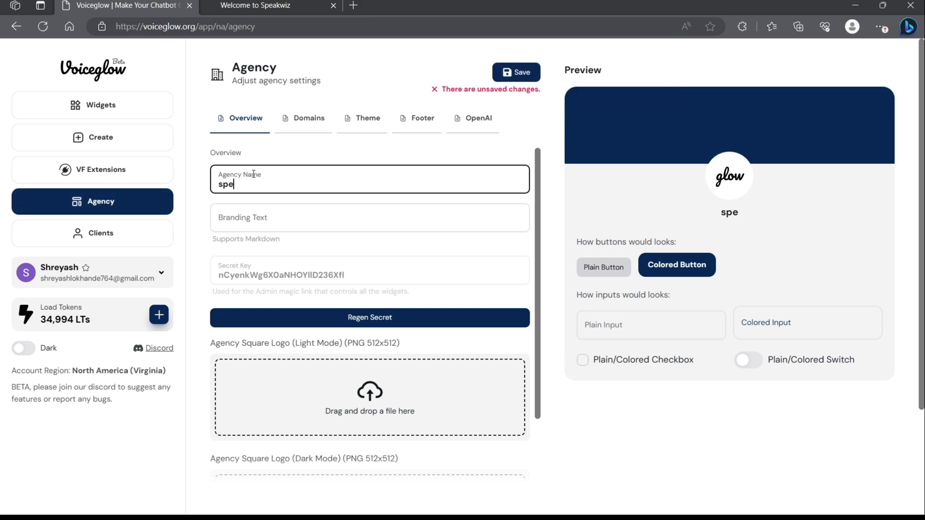
text(akwiz)
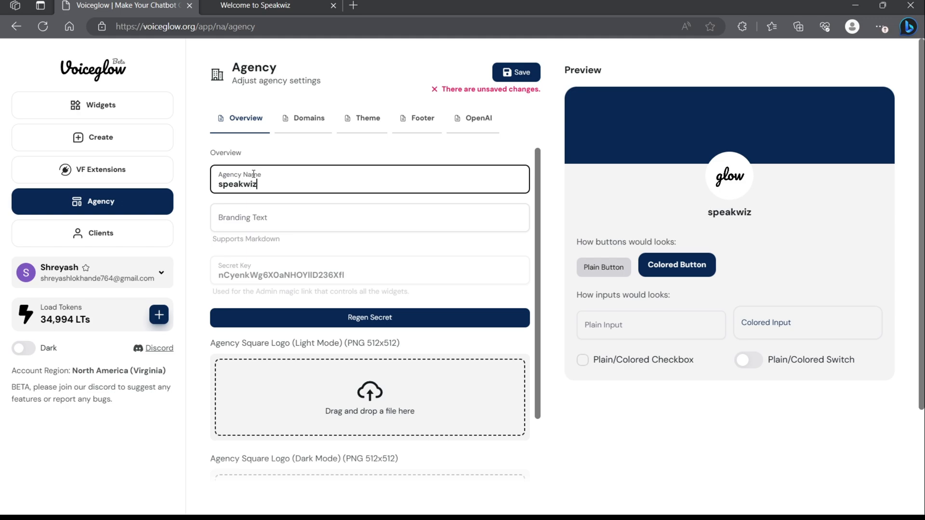
click(263, 5)
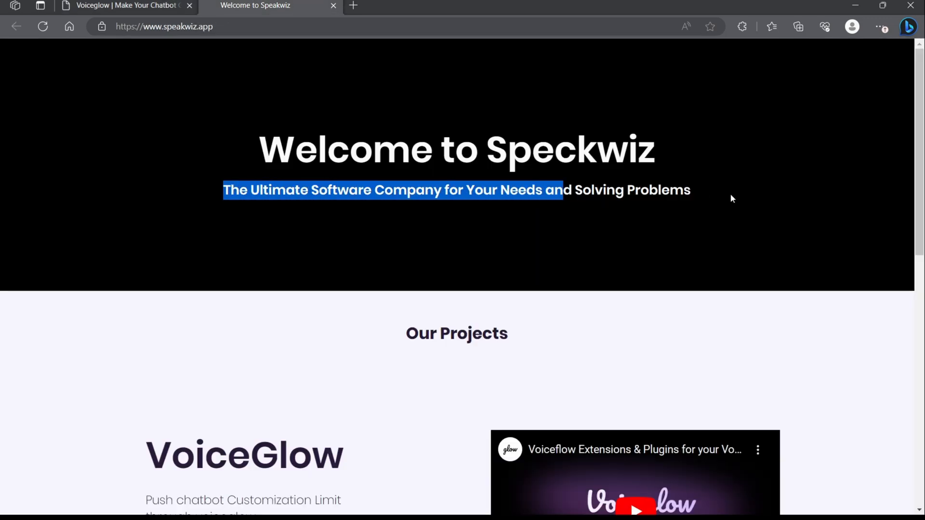
click(127, 6)
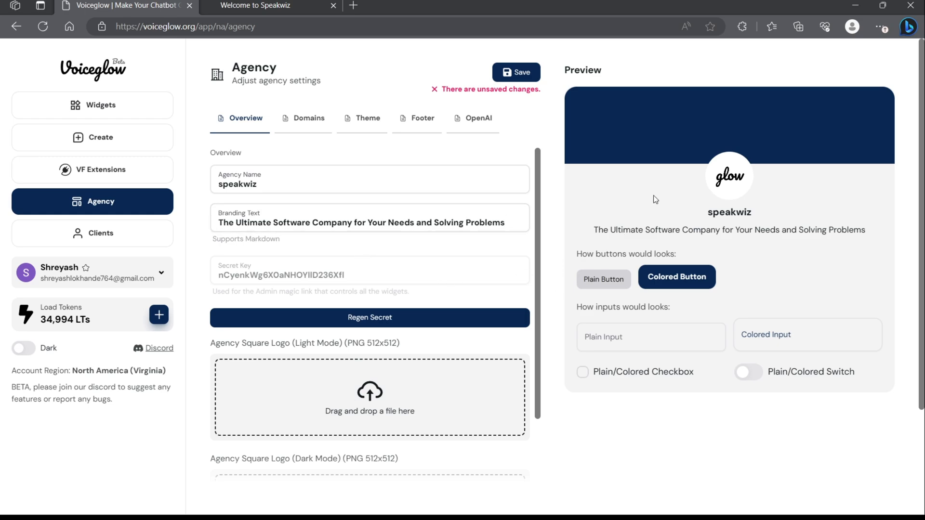
mouse_move(736, 209)
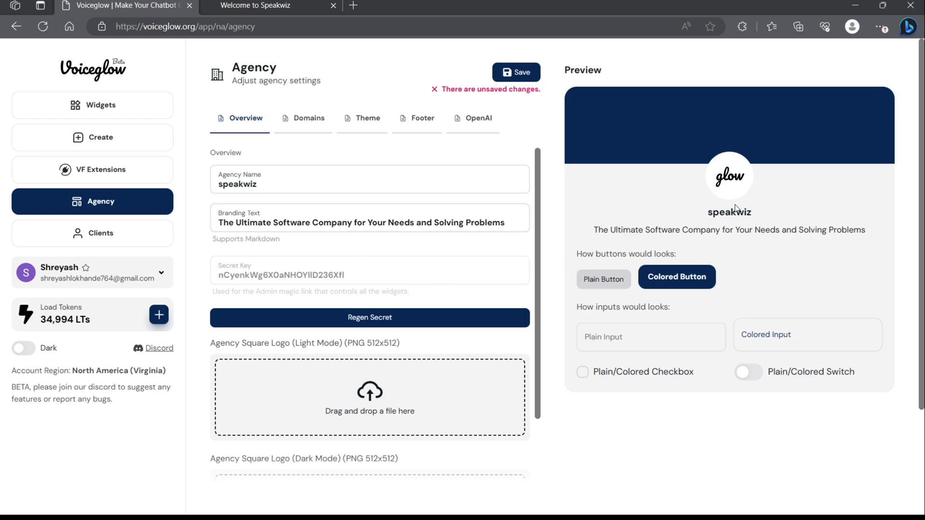
mouse_move(308, 118)
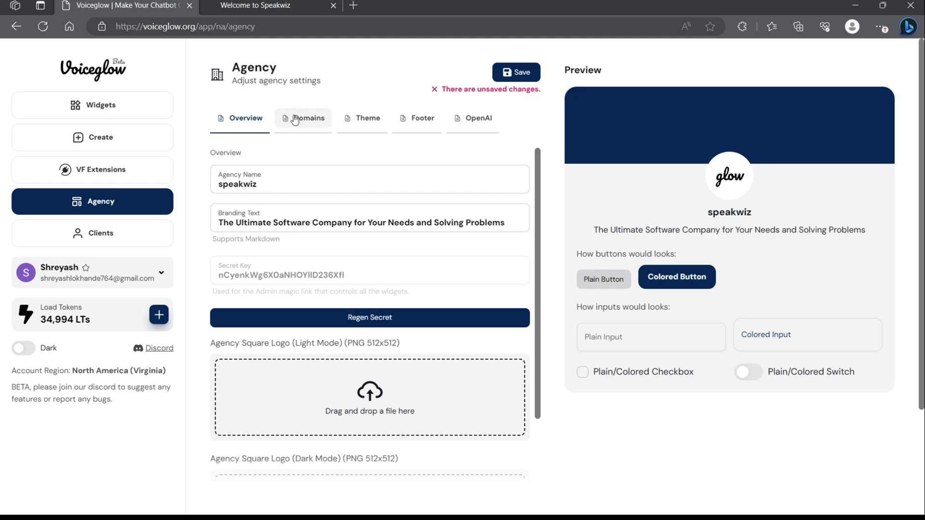
Enter the subdomain speakwiz.voiceglow.org under Domains and verify it as live
click(303, 118)
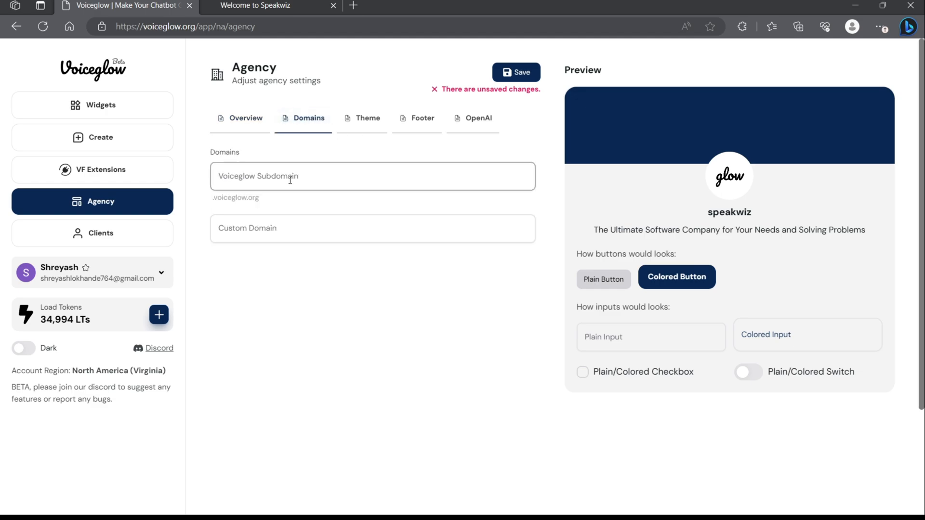
click(373, 176)
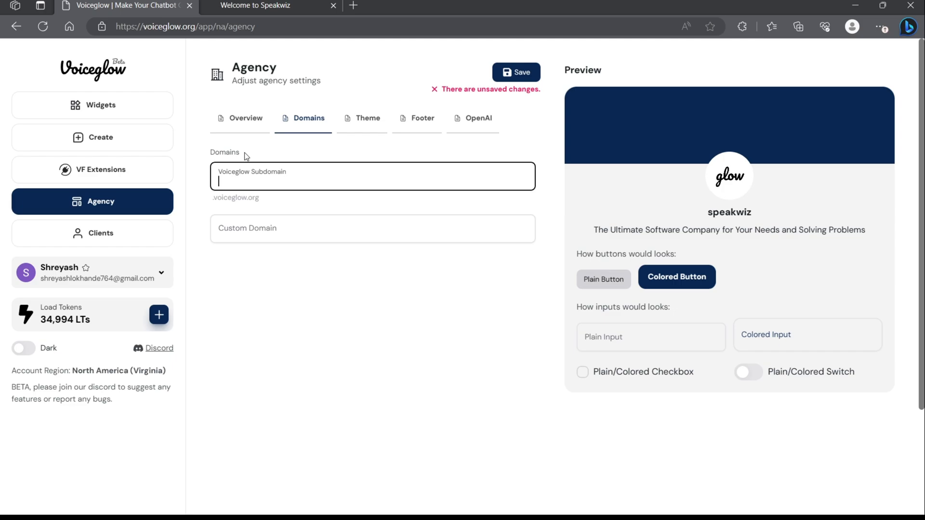
click(372, 228)
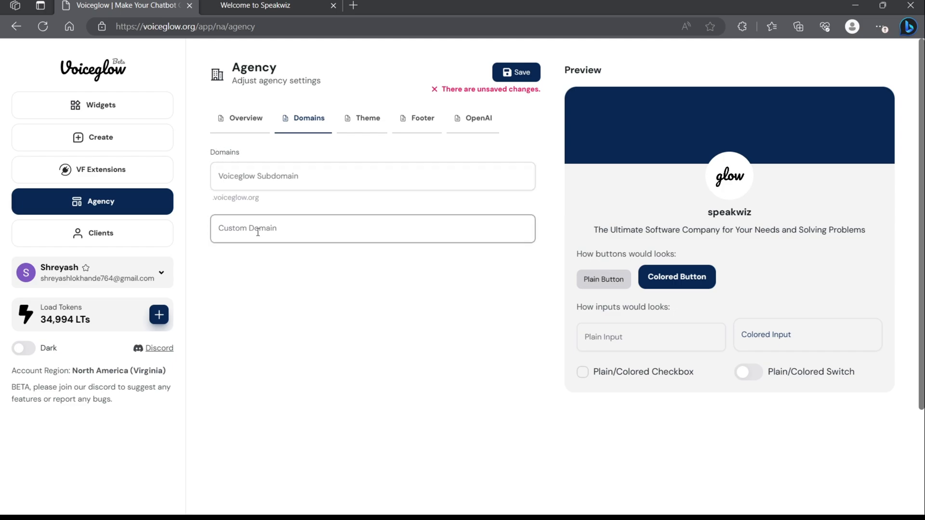
text(sp.voiceglow.org)
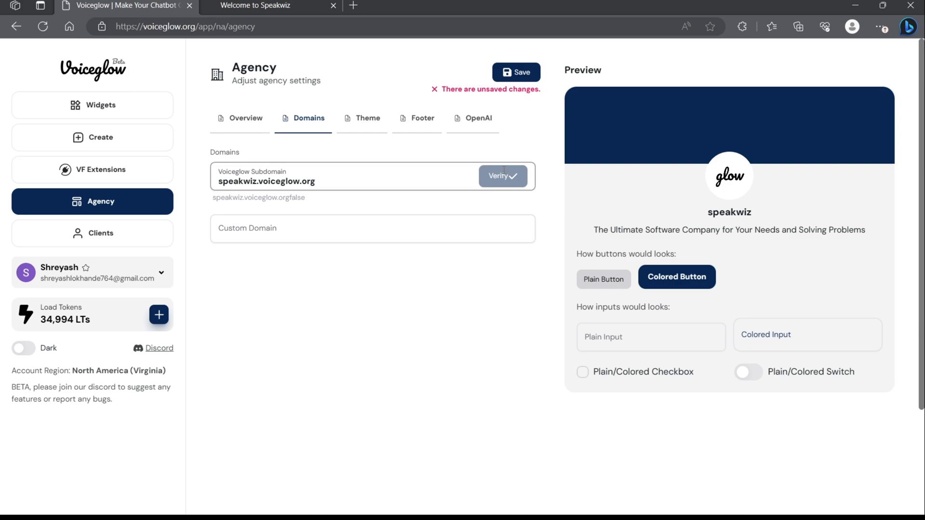
click(499, 176)
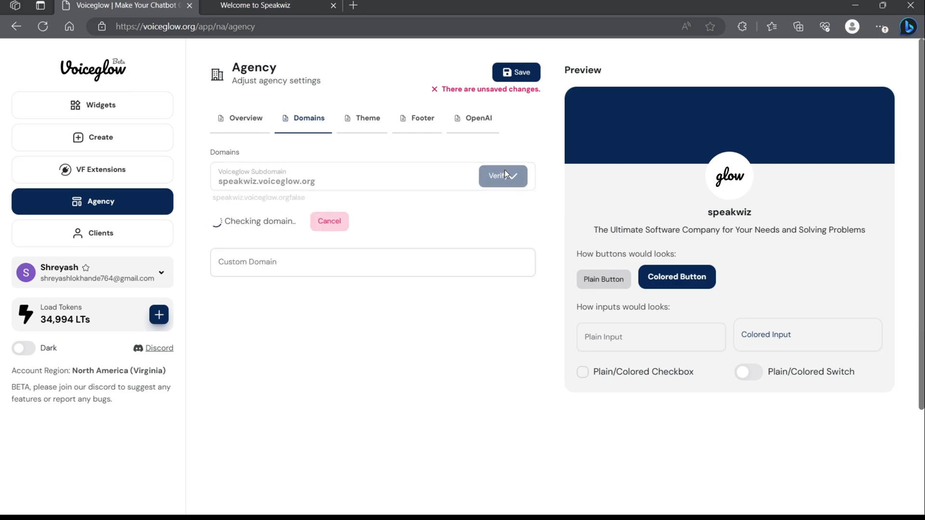
click(500, 175)
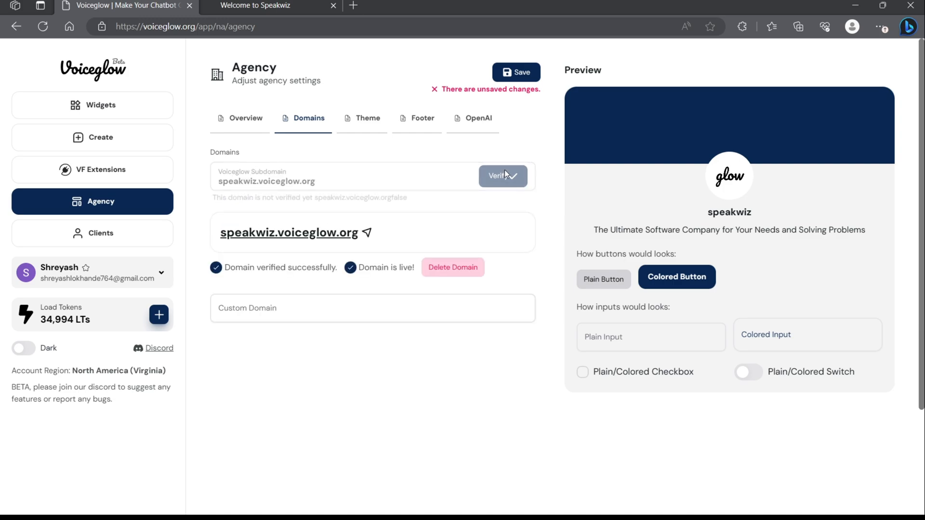
mouse_move(365, 118)
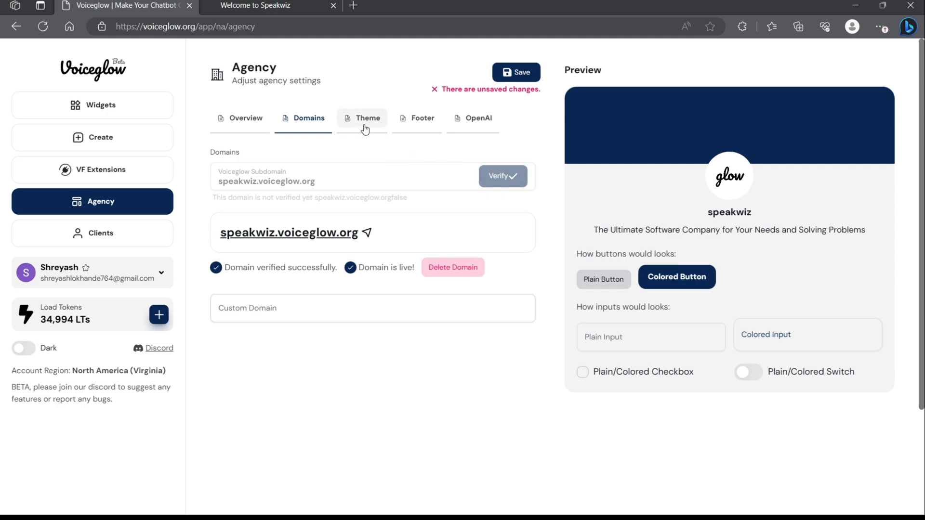
Review the theme, fill the footer website, support email, terms and privacy links, and save the agency
click(362, 118)
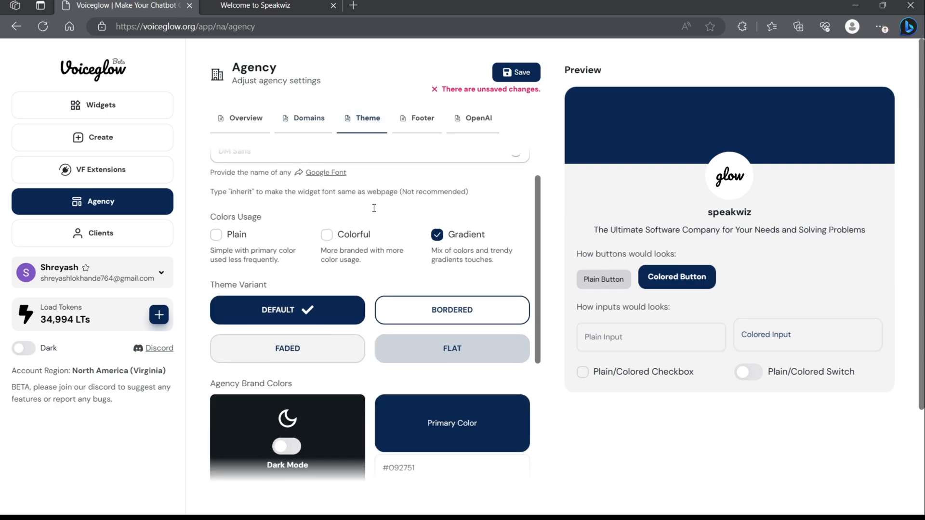
scroll(down, 3)
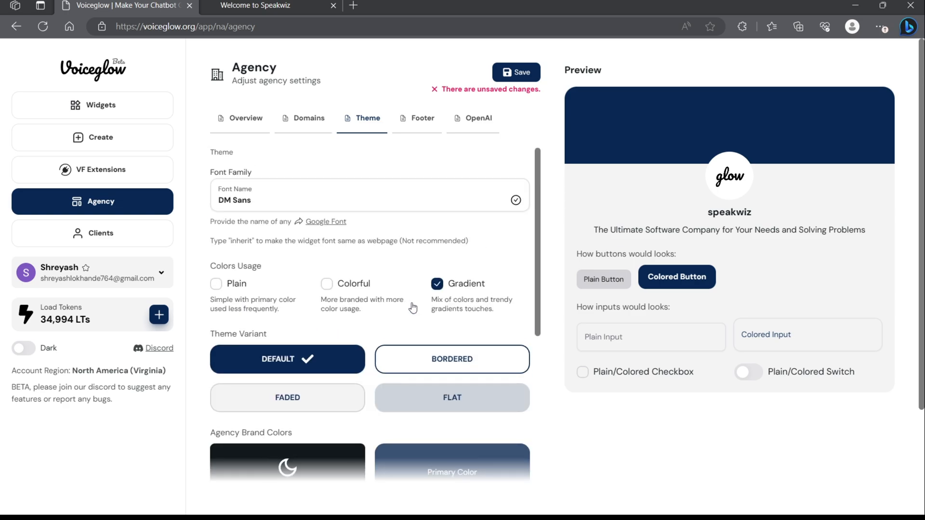
mouse_move(422, 130)
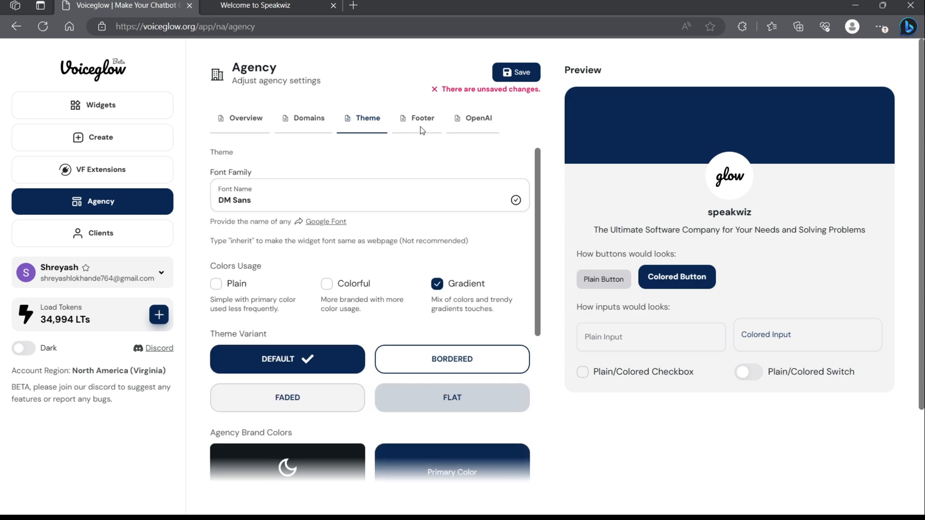
click(422, 118)
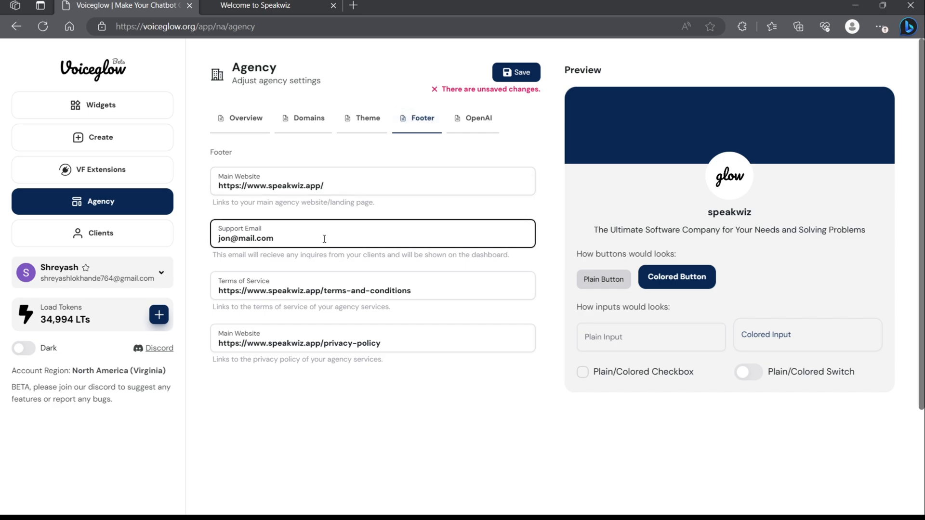
click(373, 338)
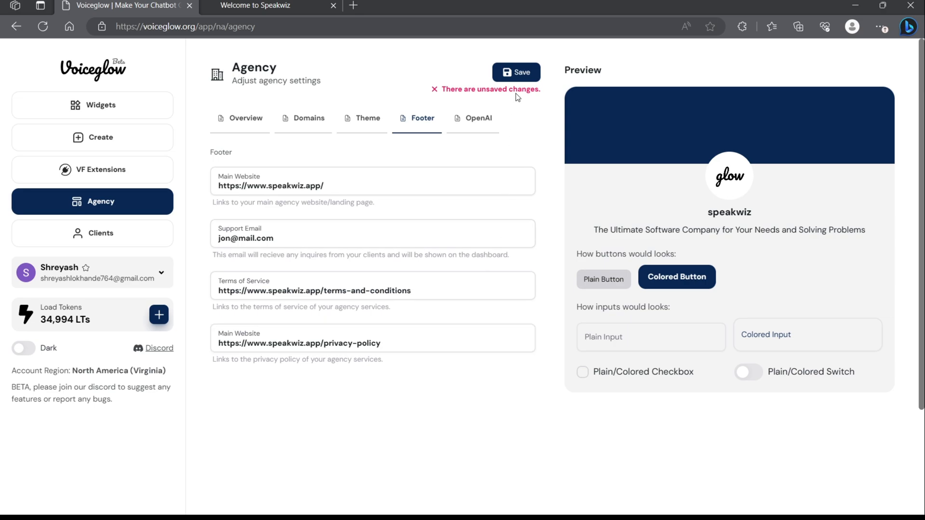
click(515, 71)
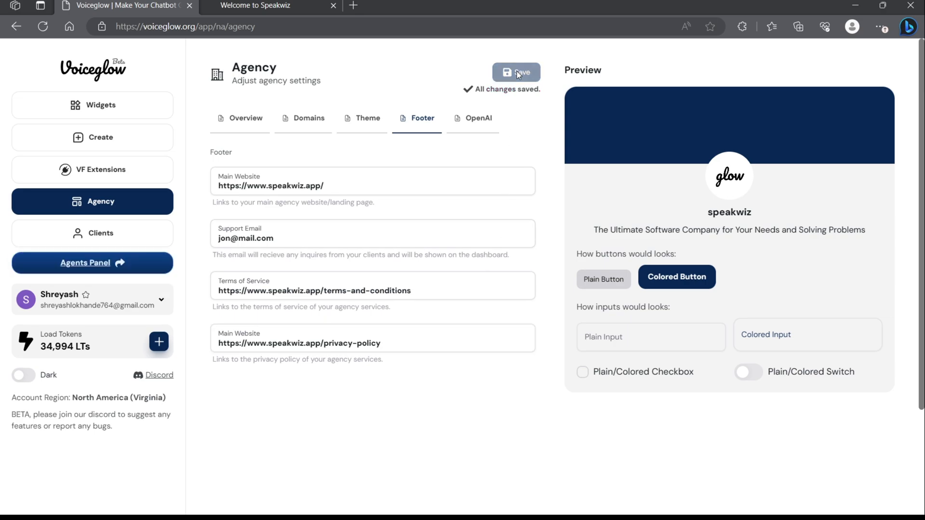
click(516, 72)
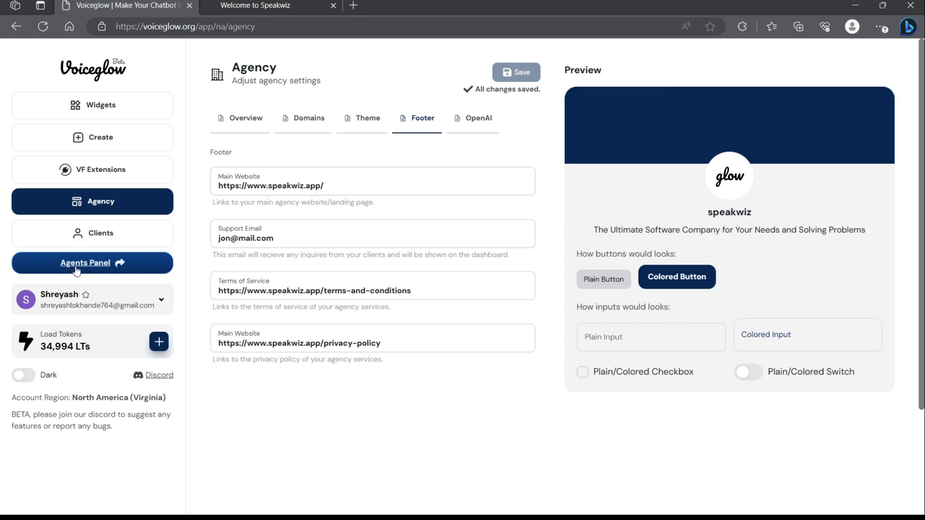
Open the speakwiz Agents Panel on the YourYoga overview and peek at the Selected Agent list
click(92, 263)
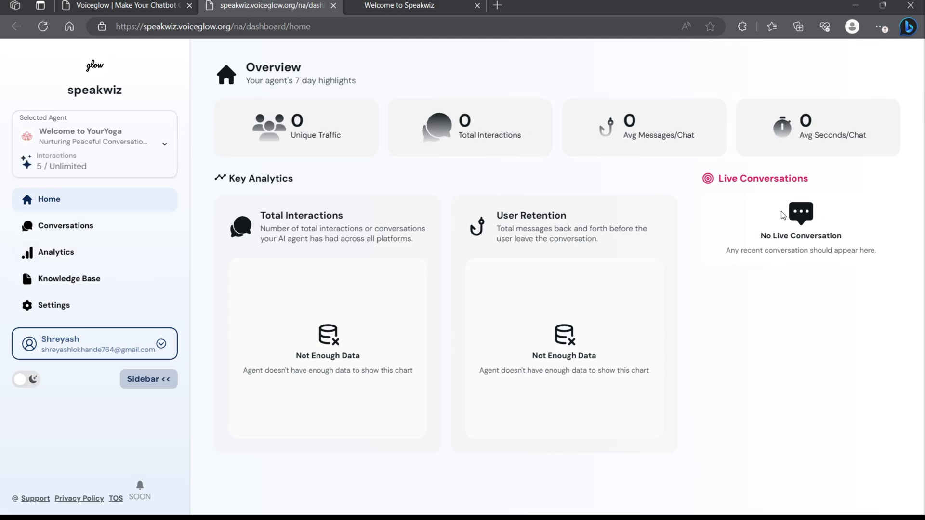
mouse_move(123, 140)
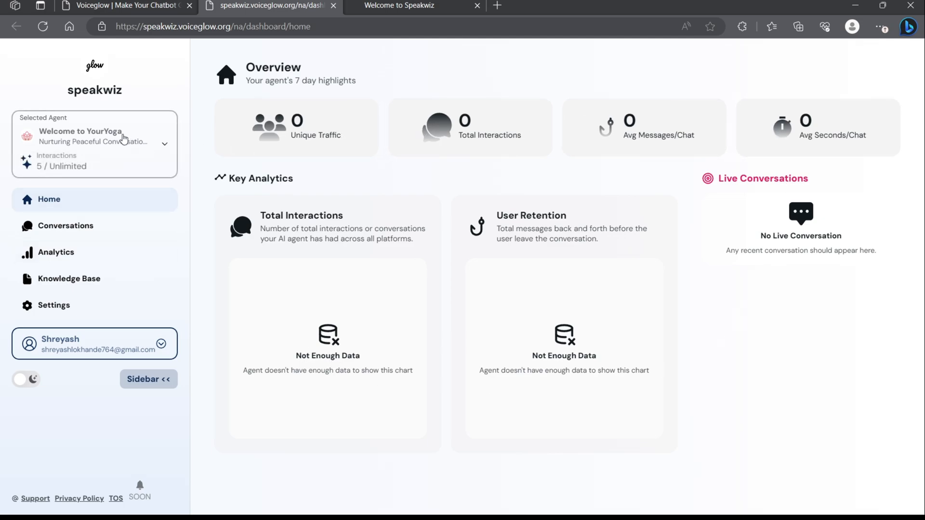
click(95, 142)
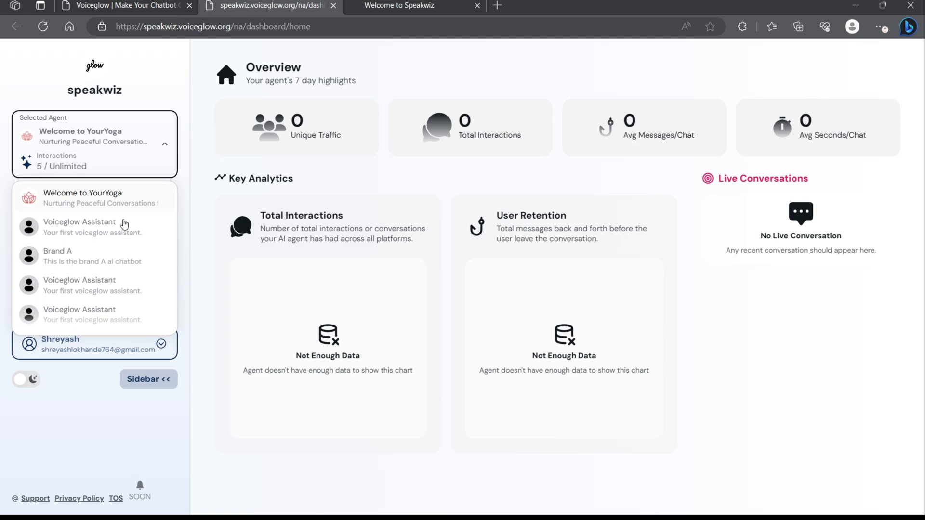
click(165, 144)
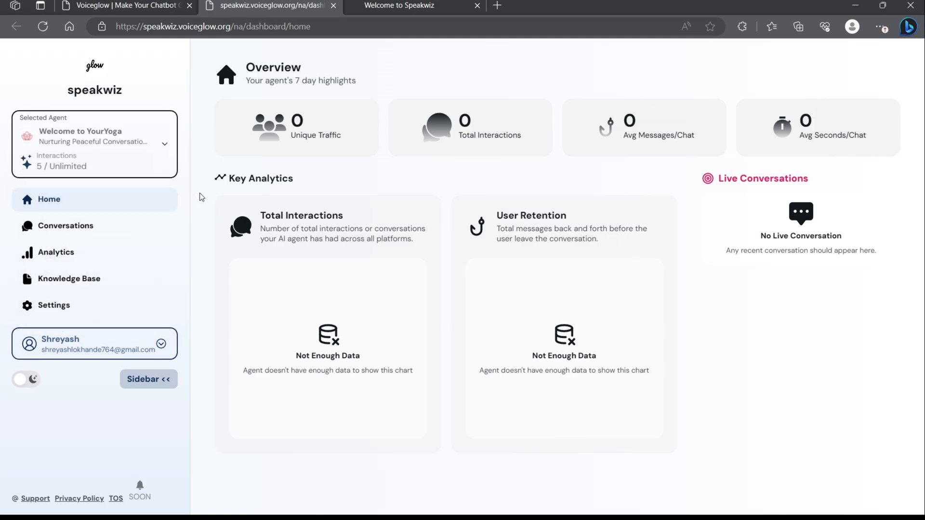
Open conversation 2djhaq0e9_j5qba from the YourYoga agent's Conversations list
click(66, 226)
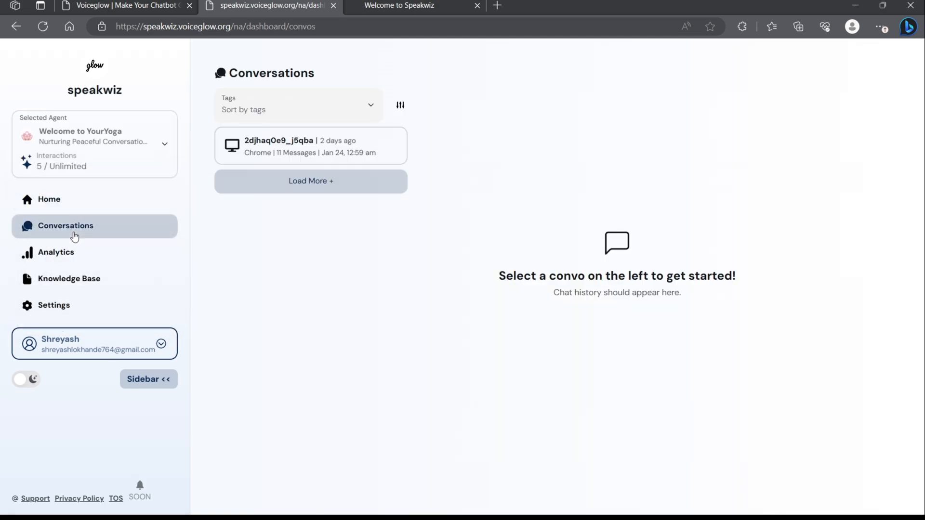
mouse_move(373, 151)
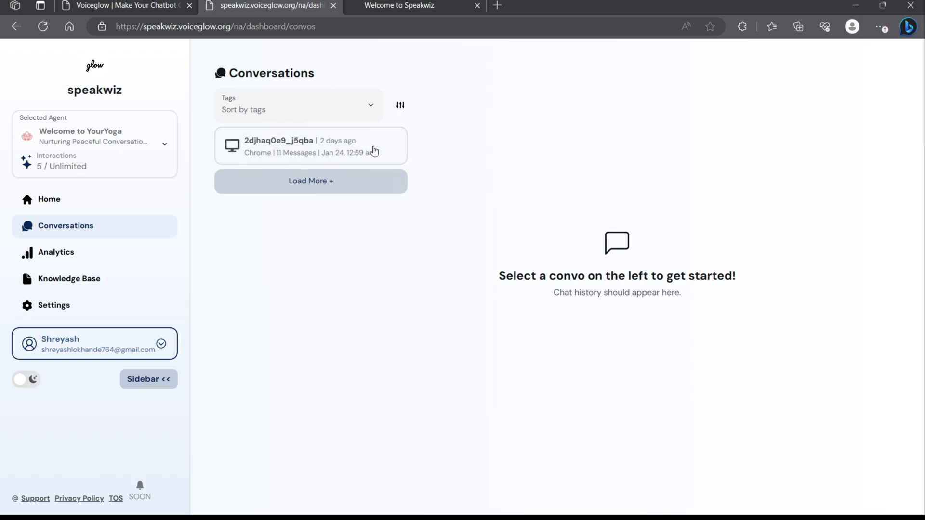
click(310, 147)
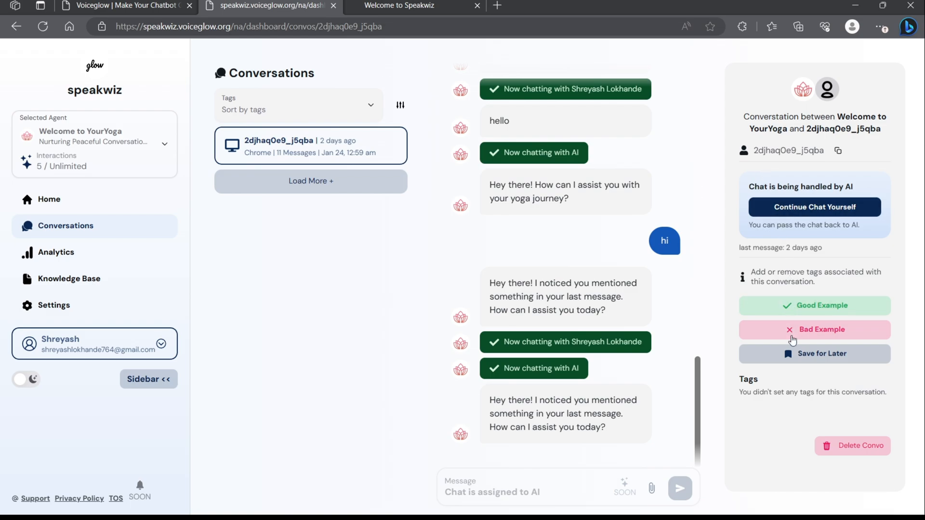
mouse_move(788, 289)
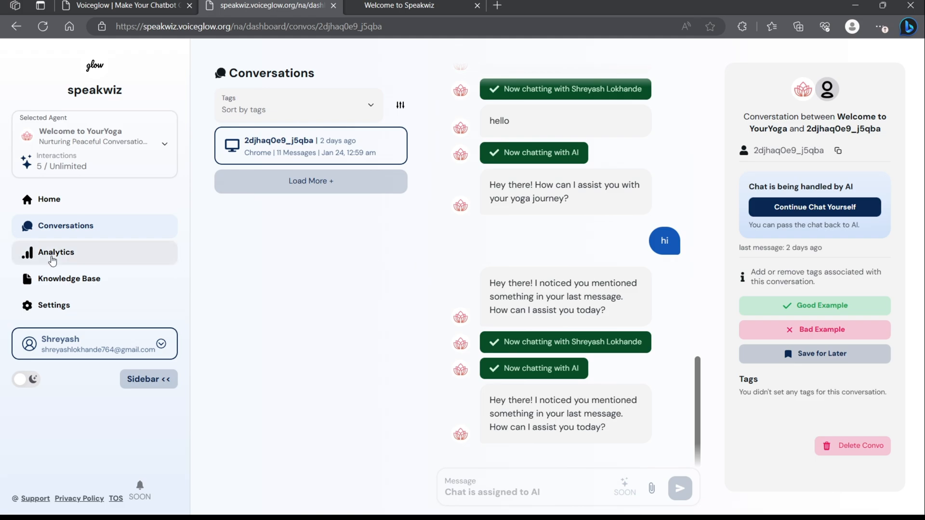
Scroll through the YourYoga analytics charts, then show the agent's empty Knowledge Base
click(55, 252)
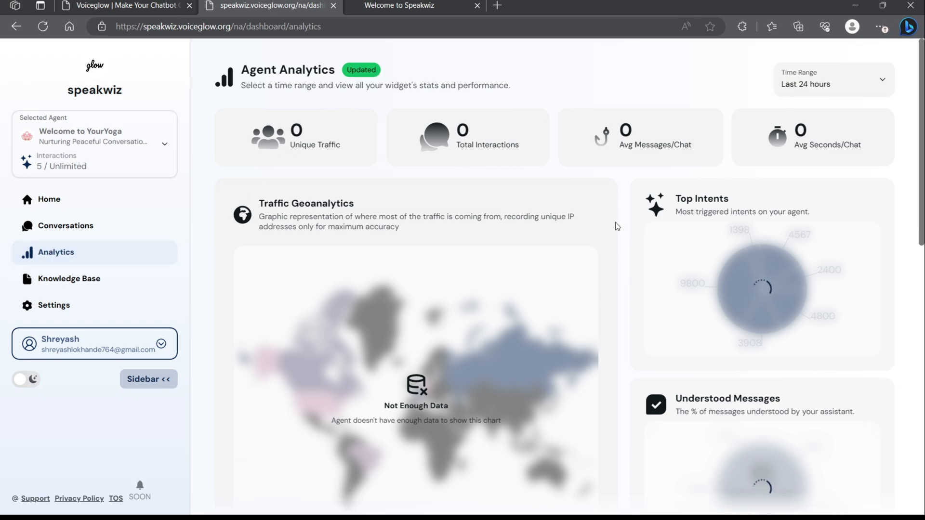
scroll(down, 3)
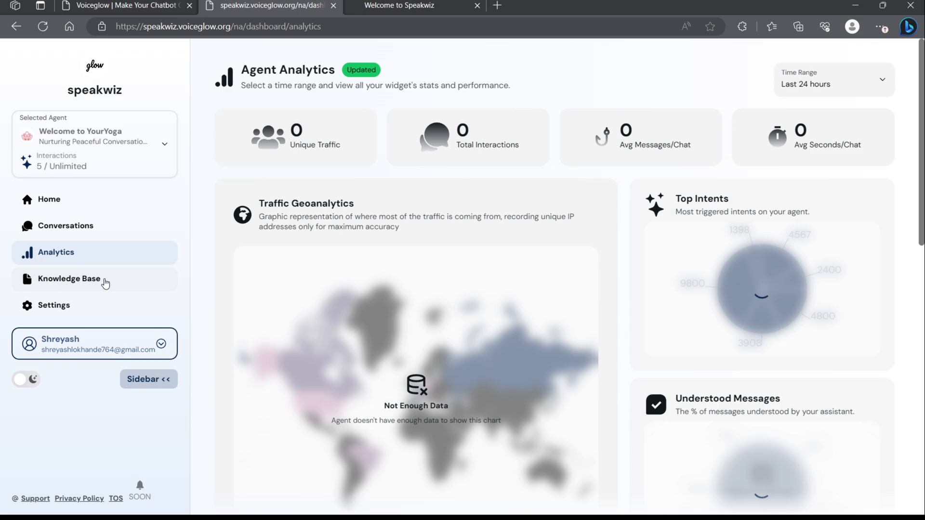
click(69, 279)
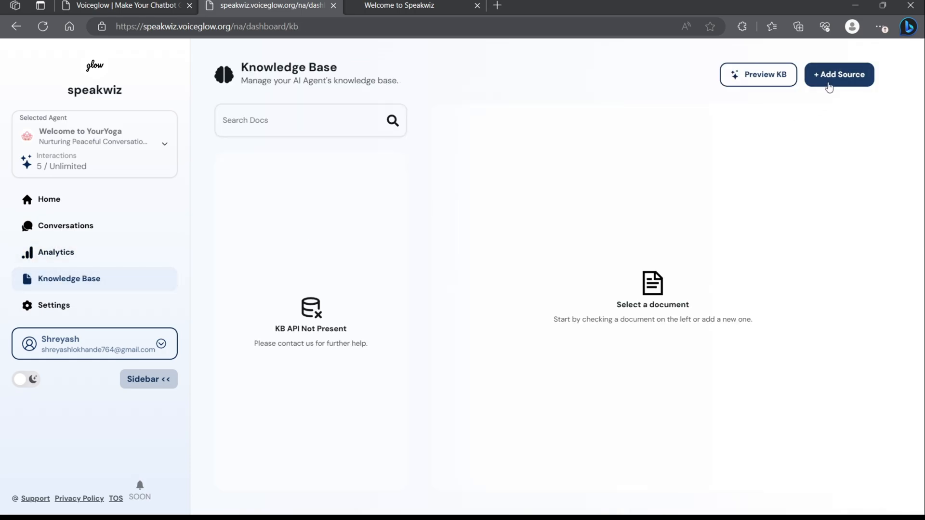
click(839, 74)
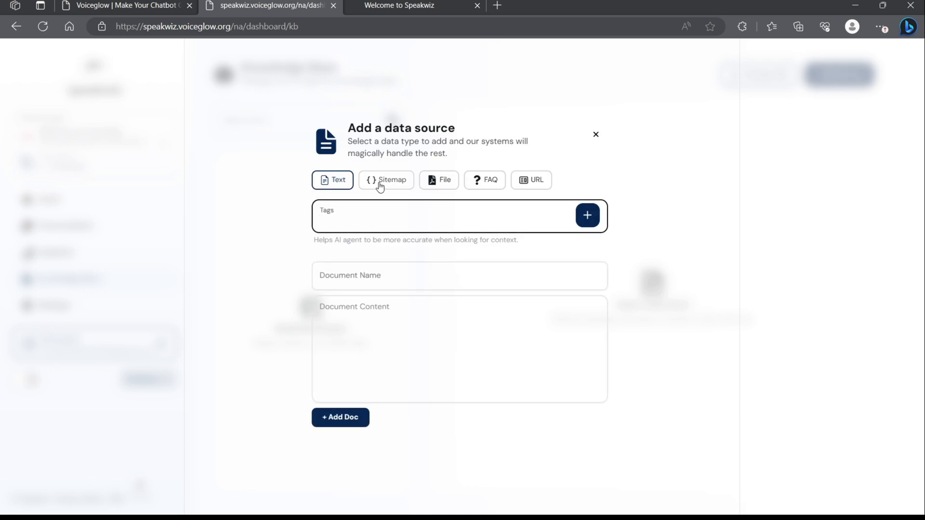
click(386, 179)
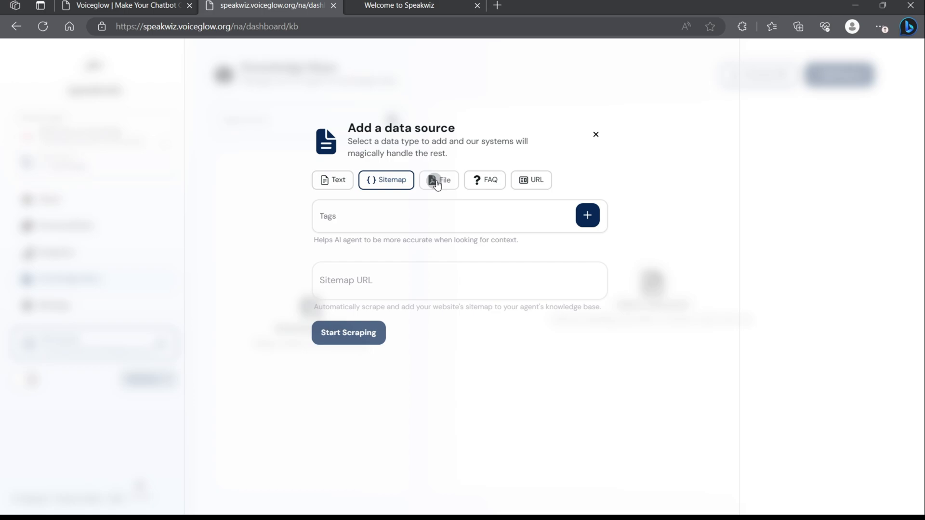
click(484, 180)
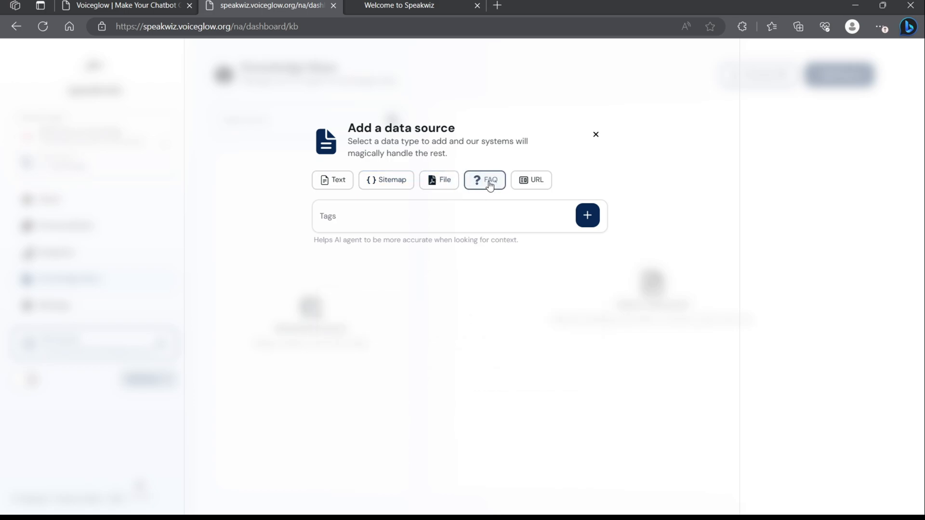
click(530, 180)
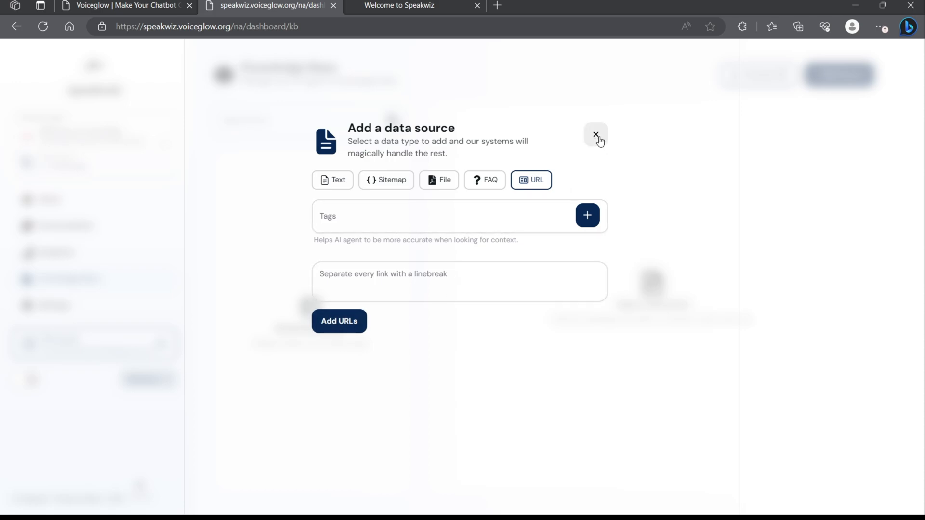
click(596, 135)
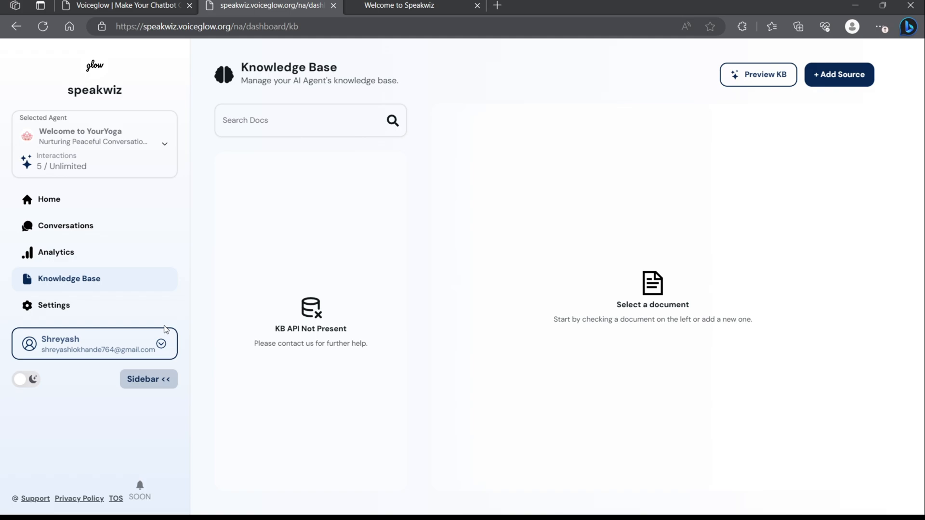
View the YourYoga widget's Theme options and general Settings tabs
click(54, 305)
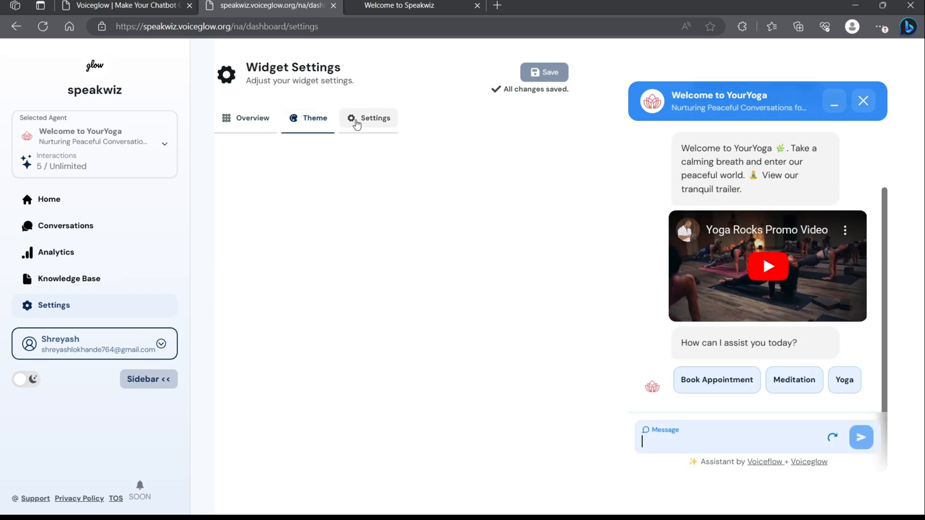
click(308, 118)
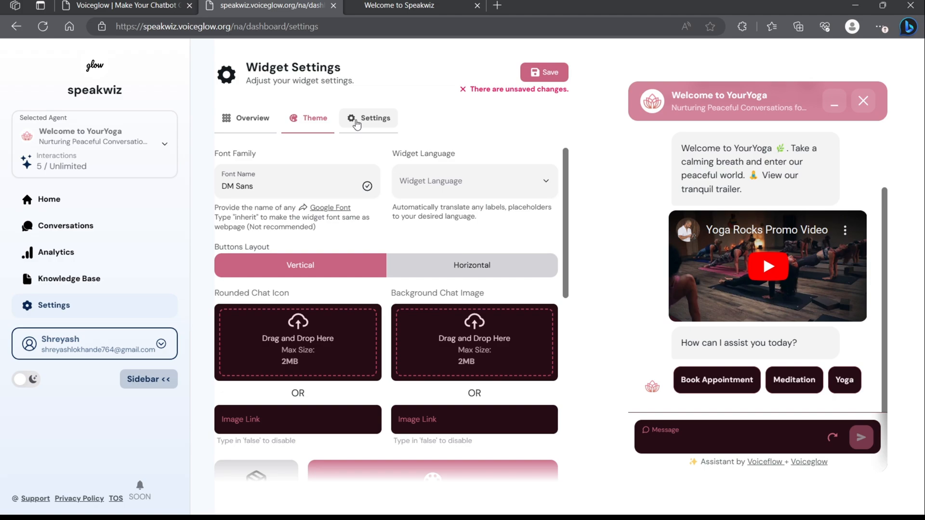
click(375, 118)
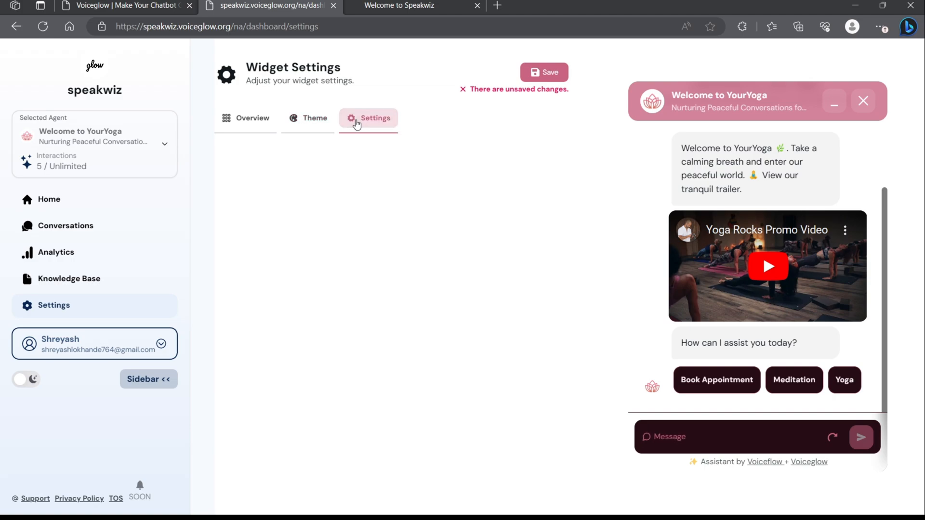
click(374, 118)
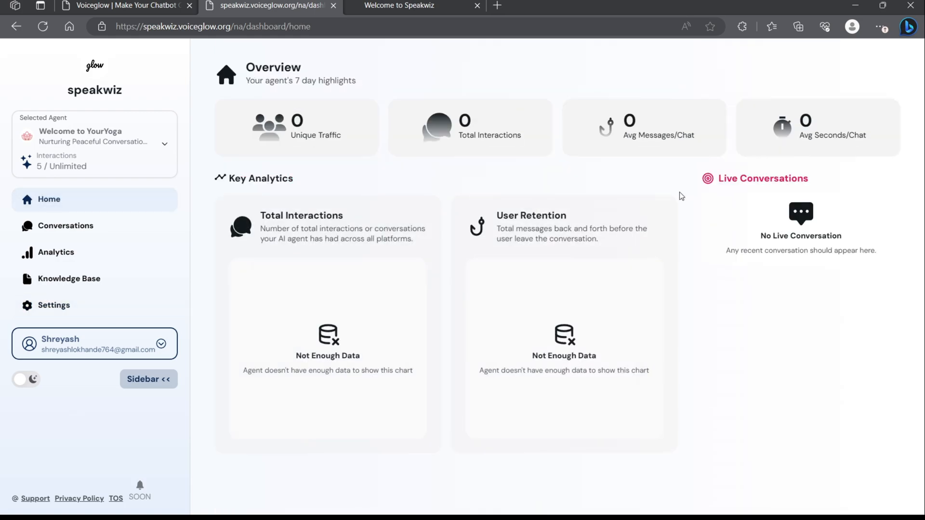
mouse_move(735, 422)
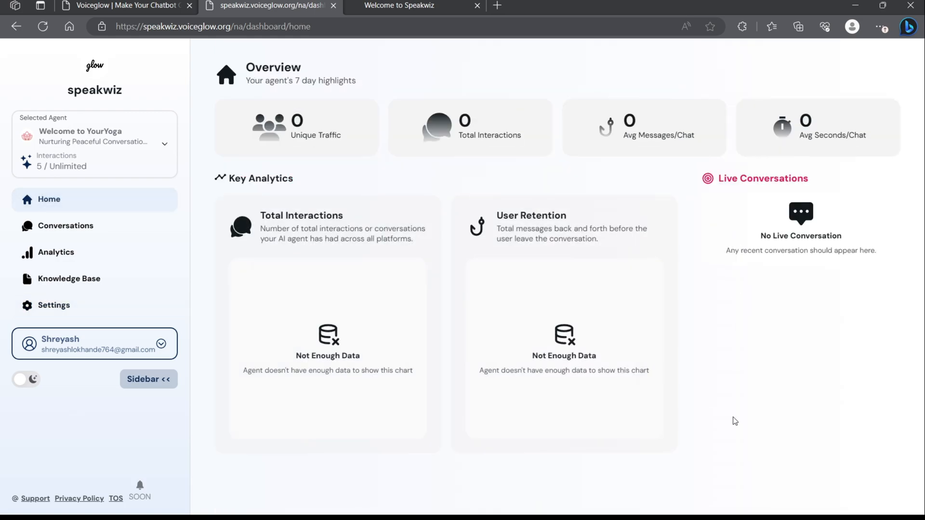